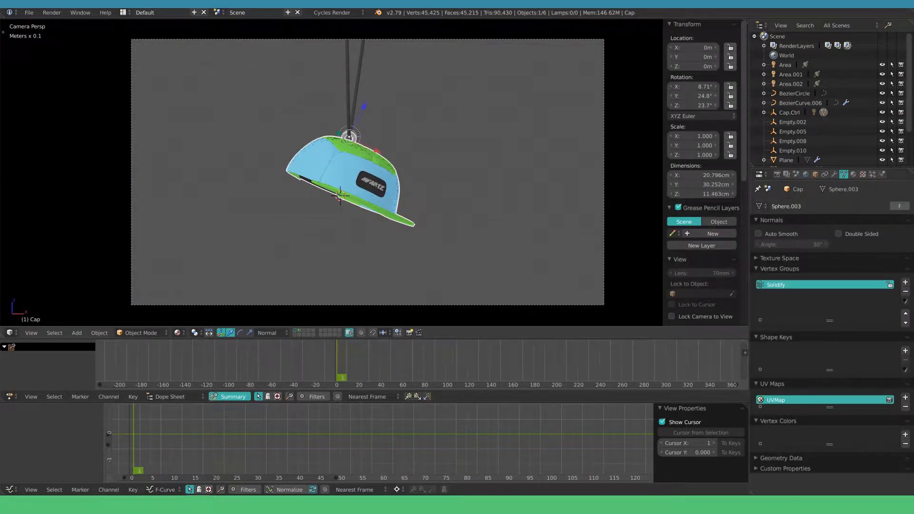
Select BezierCurve.006 in the Outliner to show its Hook-Empty modifier targeting Cap.Ctrl.
{"action": "left_click", "coordinate": [791, 112]}
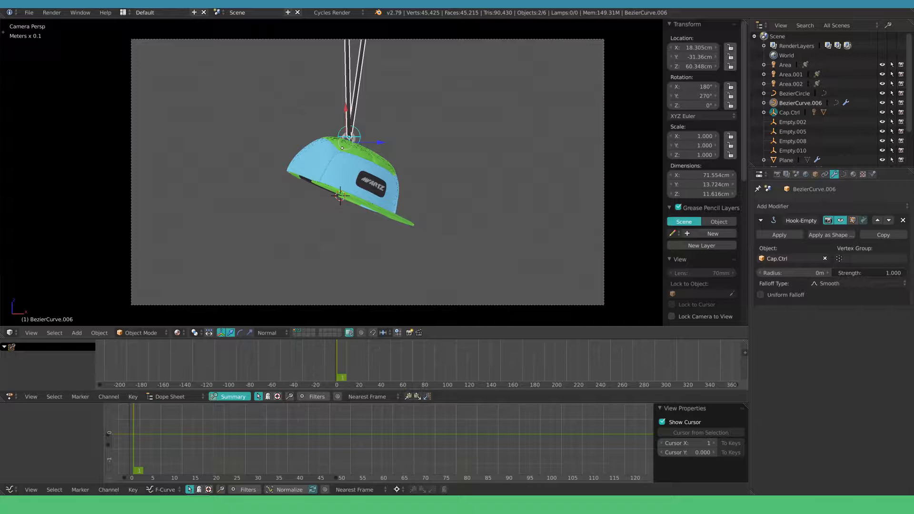
In Edit Mode, hook the cord's control point to Cap.Ctrl via Hook to Selected Object.
{"action": "key", "text": "Tab"}
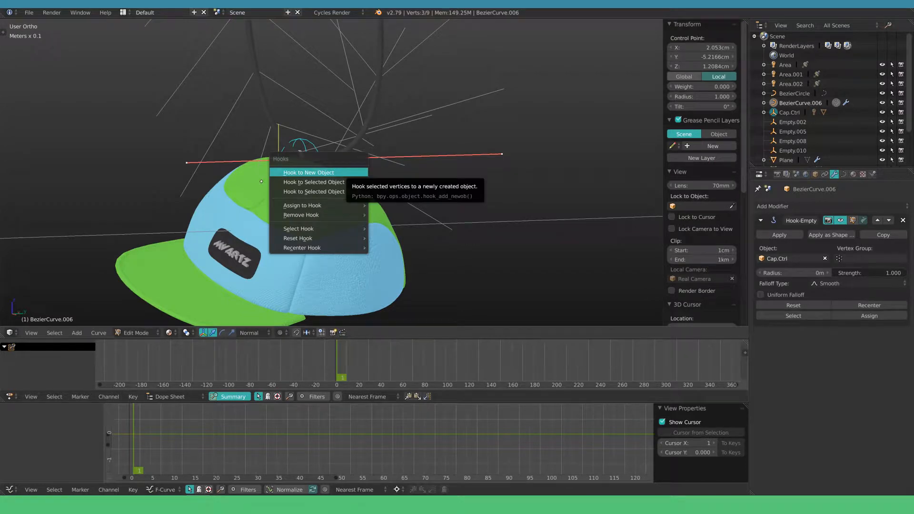
{"action": "mouse_move", "coordinate": [314, 182]}
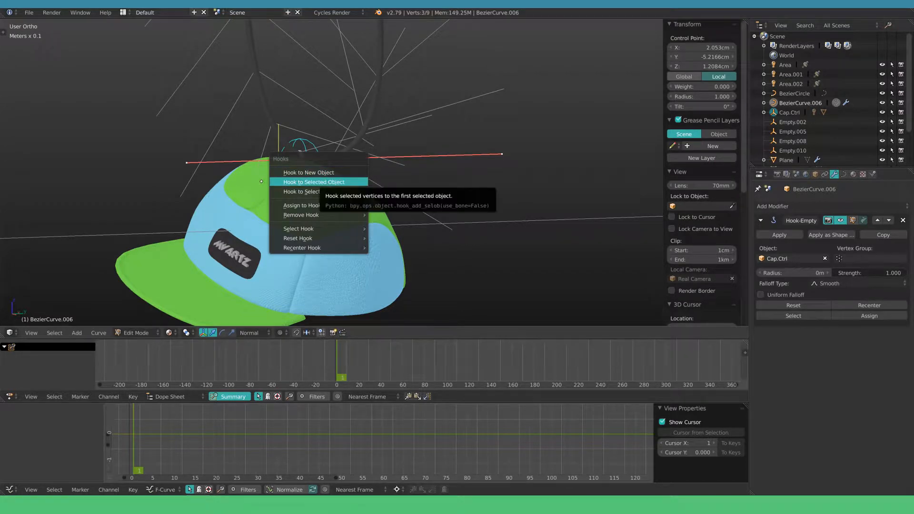
{"action": "left_click", "coordinate": [314, 182]}
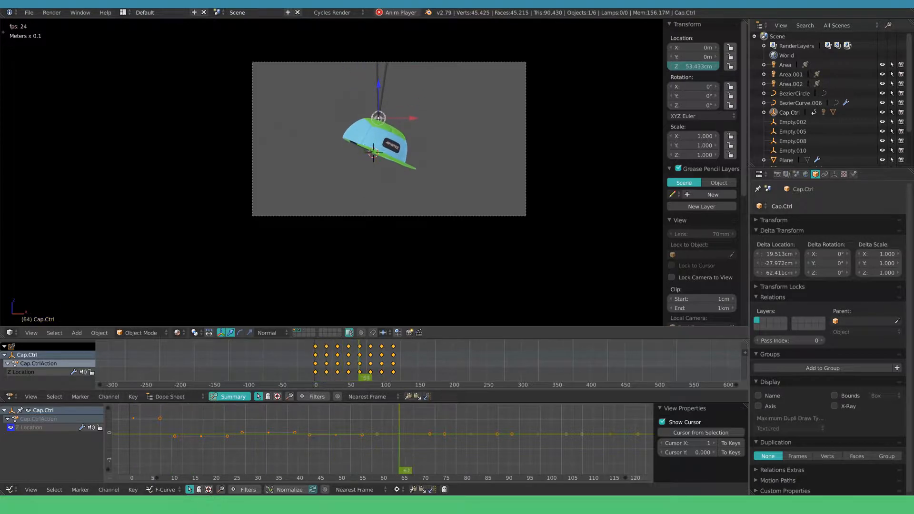
Keyframe Cap.Ctrl's Z location into a falling bounce and stop the playback.
{"action": "key", "text": "i"}
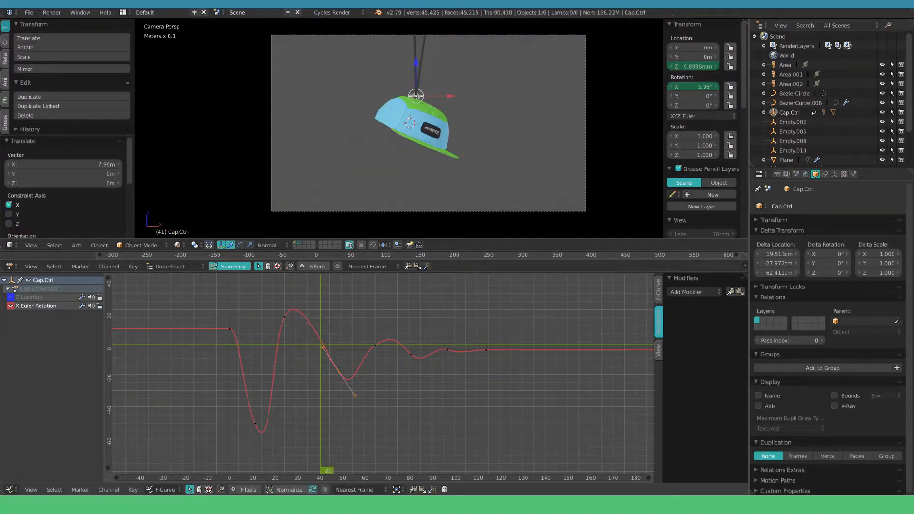
Adjust a keyframe on Cap.Ctrl's X Euler Rotation curve so the swing overshoots and damps out.
{"action": "left_click", "coordinate": [398, 489]}
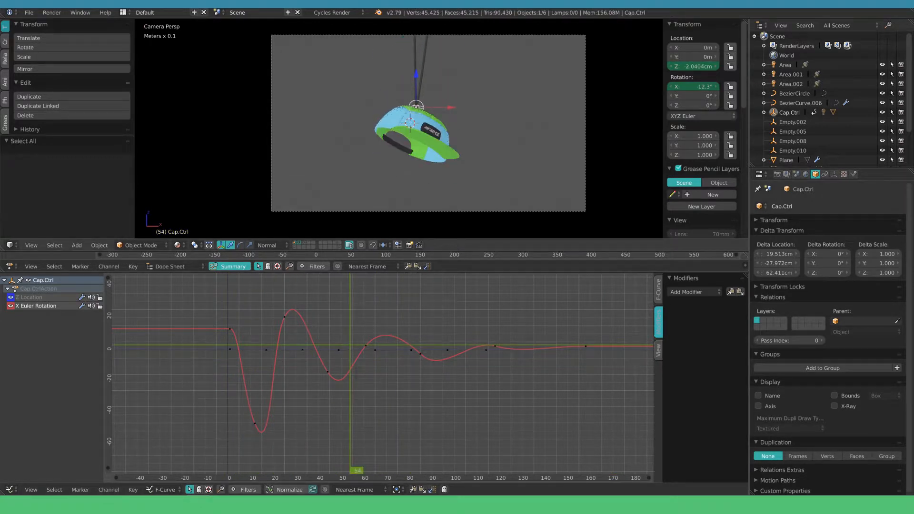
Insert single keyframes on Cap.Ctrl's Rotation Y at the start and around frame 158.
{"action": "right_click", "coordinate": [694, 95]}
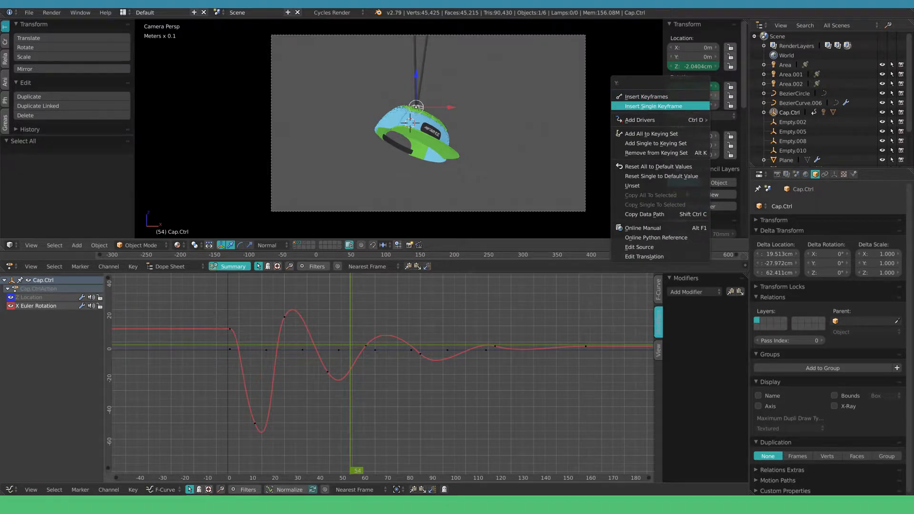
{"action": "left_click", "coordinate": [655, 106]}
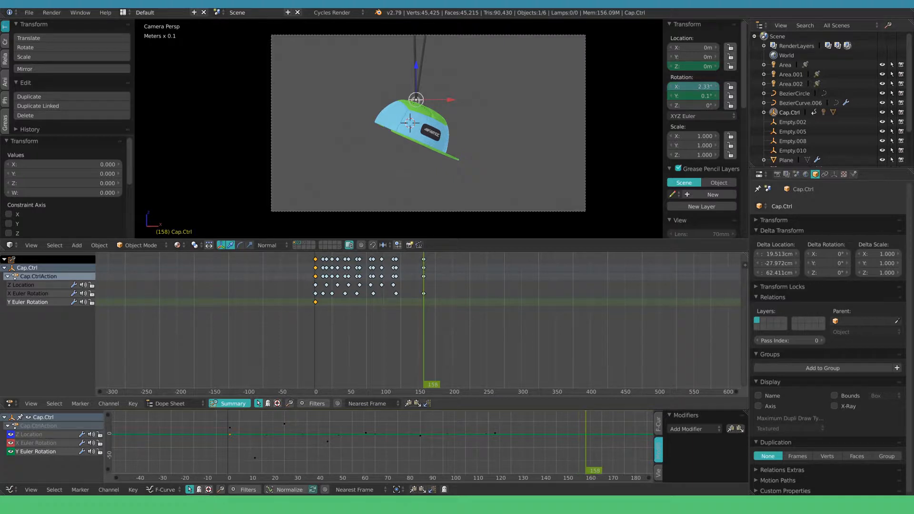
{"action": "left_click", "coordinate": [693, 96]}
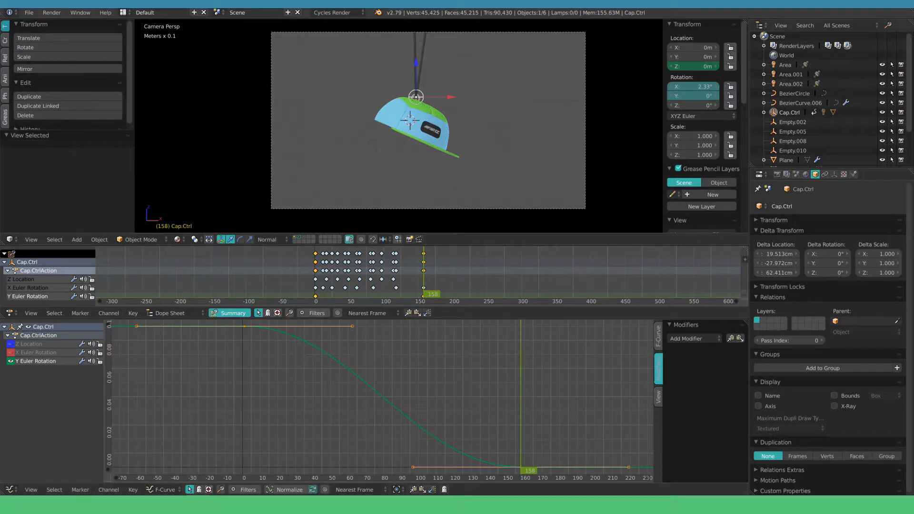
Add a Noise modifier to the Y Euler Rotation curve and tune its settings for a hanging jitter.
{"action": "left_click", "coordinate": [691, 338]}
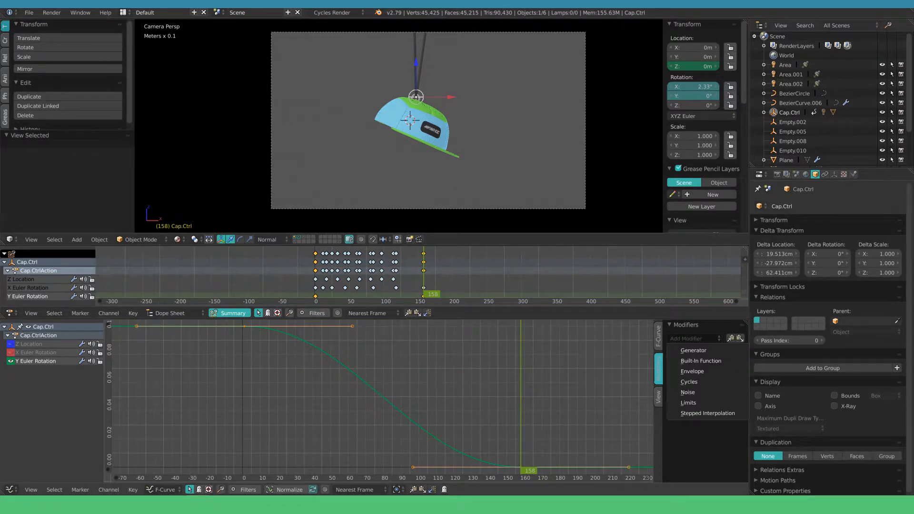
{"action": "mouse_move", "coordinate": [689, 392]}
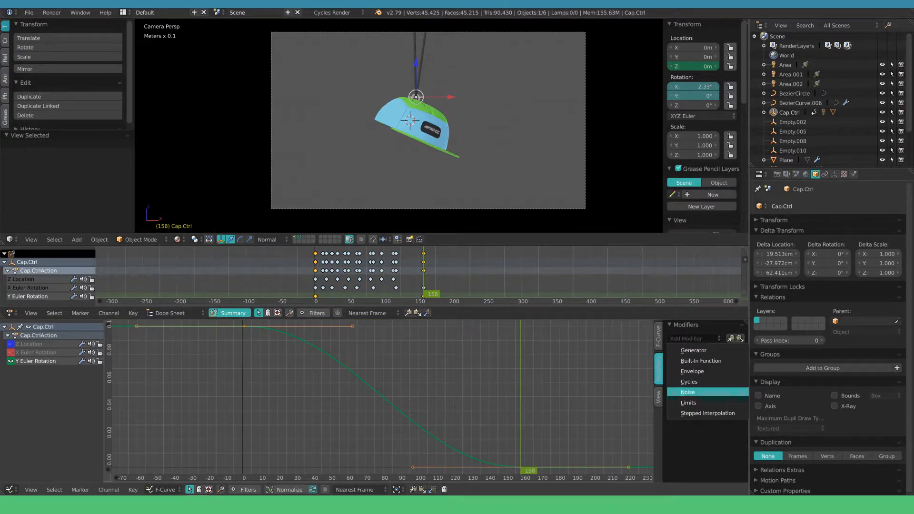
{"action": "left_click", "coordinate": [689, 392]}
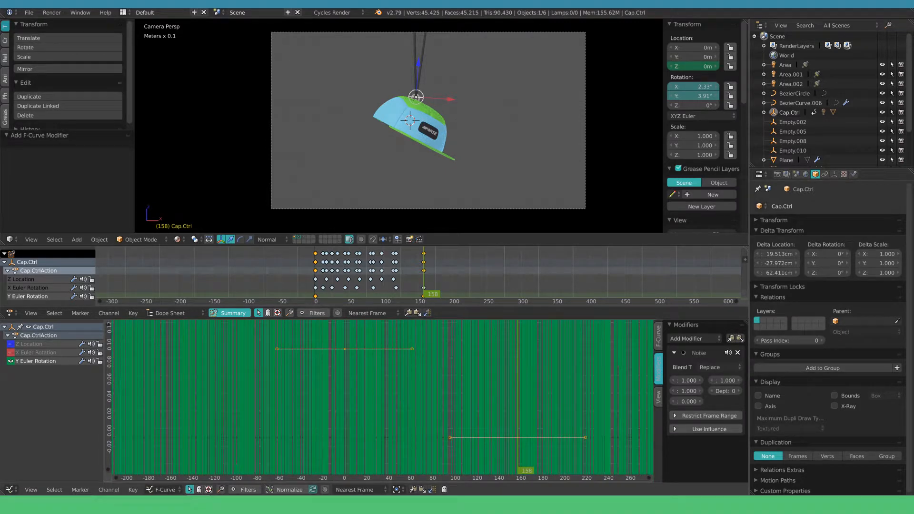
{"action": "left_click", "coordinate": [719, 368]}
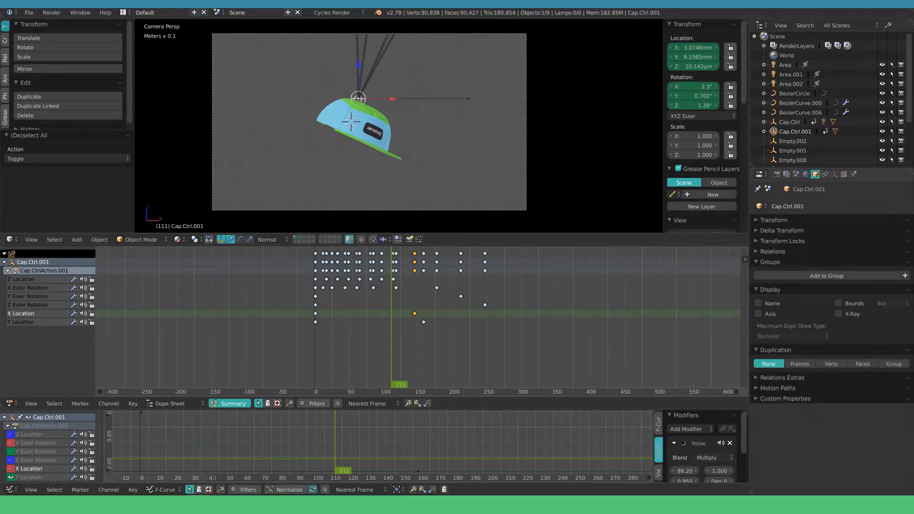
Edit the duplicated Cap.Ctrl.001's Delta Location X offset of roughly 19.5 cm.
{"action": "left_click", "coordinate": [782, 231]}
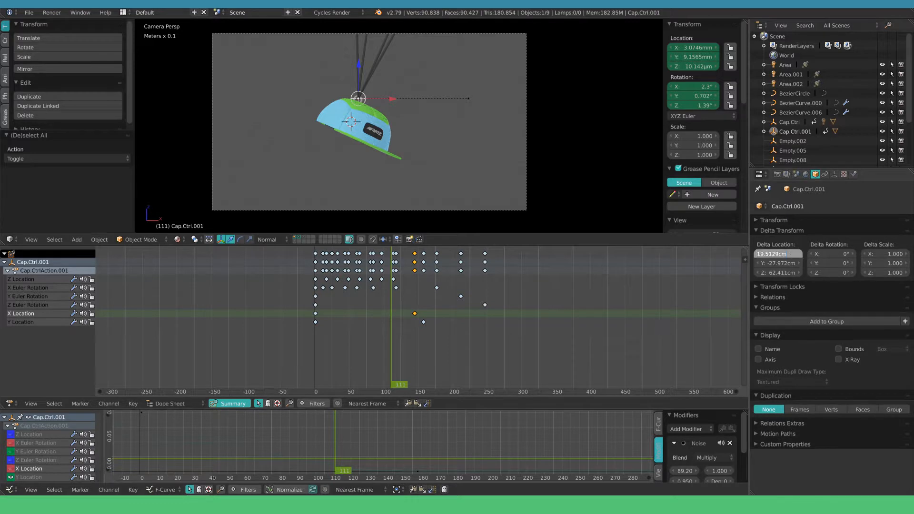